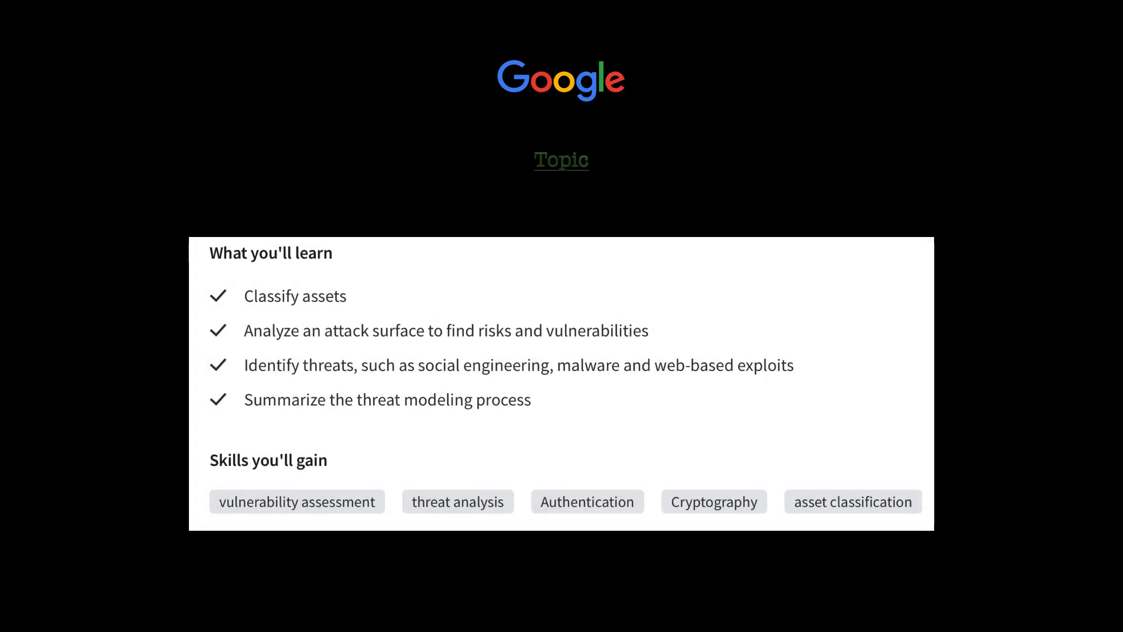
{"action": "left_click", "coordinate": [562, 160]}
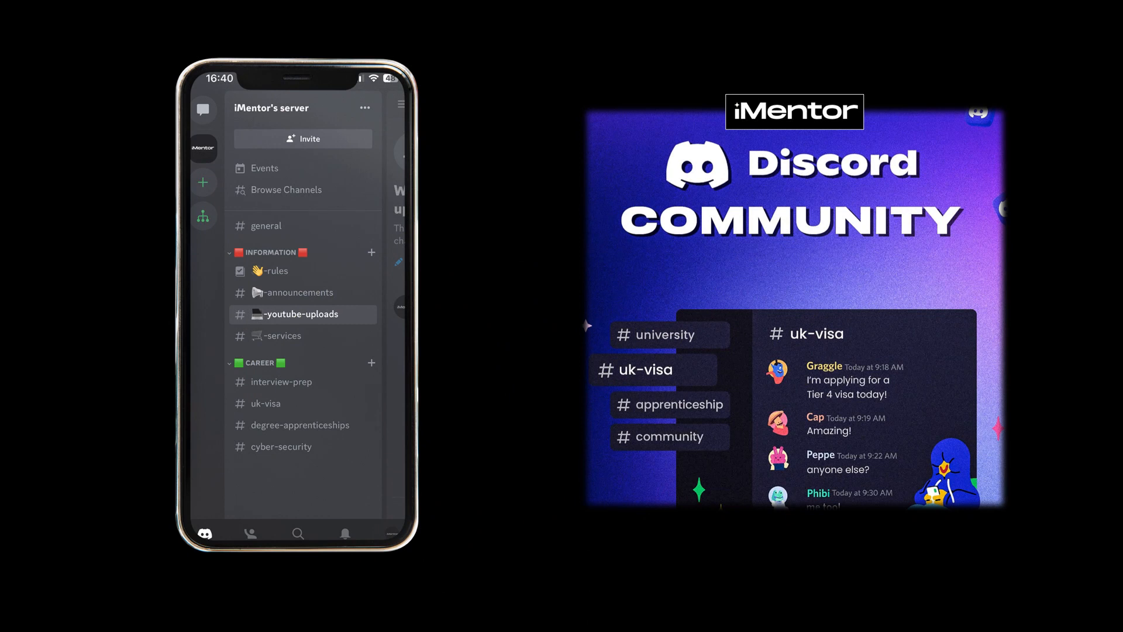
{"action": "left_click", "coordinate": [275, 447]}
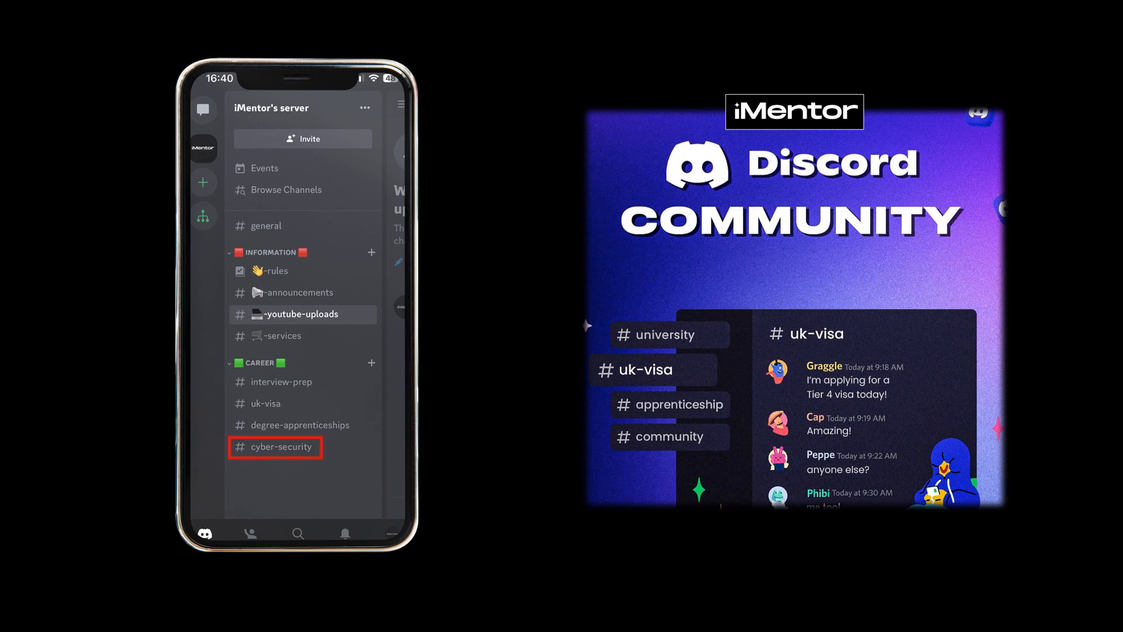